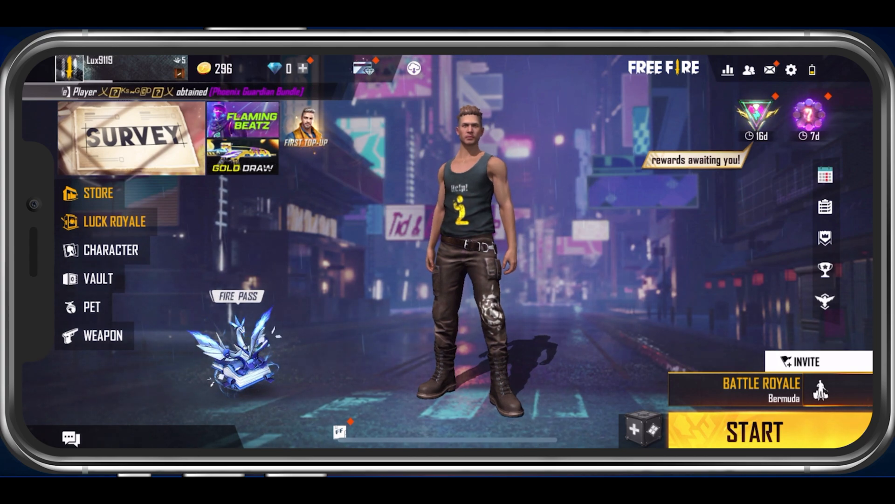
Open Free Fire's Settings from the lobby gear icon
left_click(792, 69)
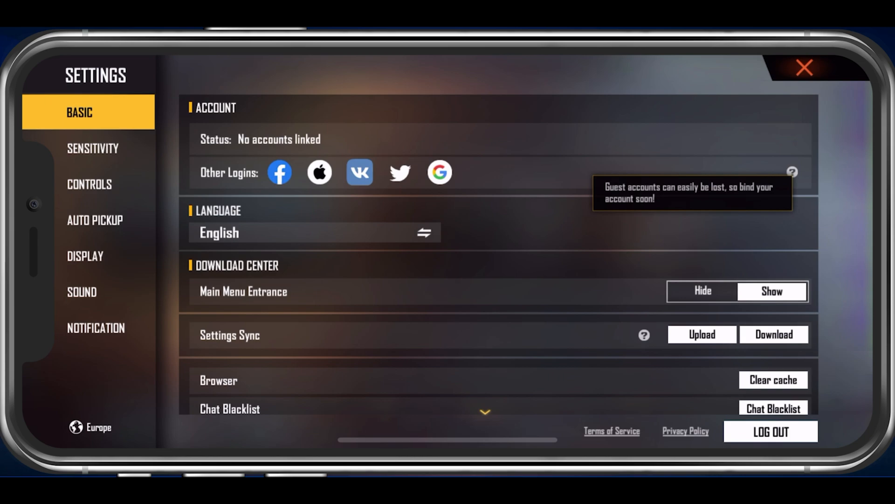
left_click(313, 232)
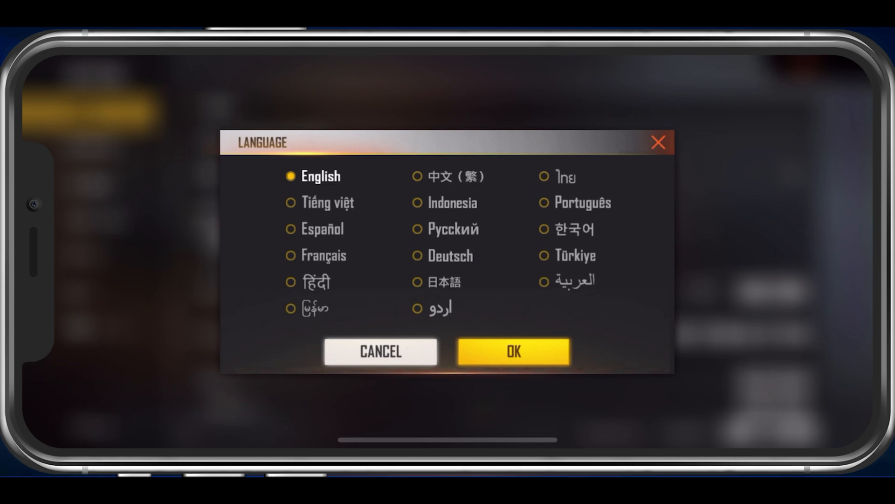
left_click(512, 351)
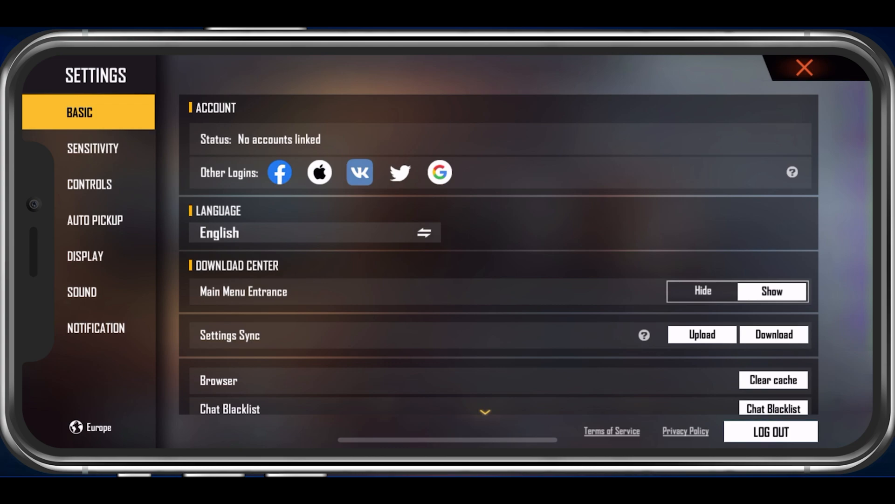
Show the Sensitivity tab: General 42, Red Dot 70, 2x 60, Sniper 40
left_click(773, 380)
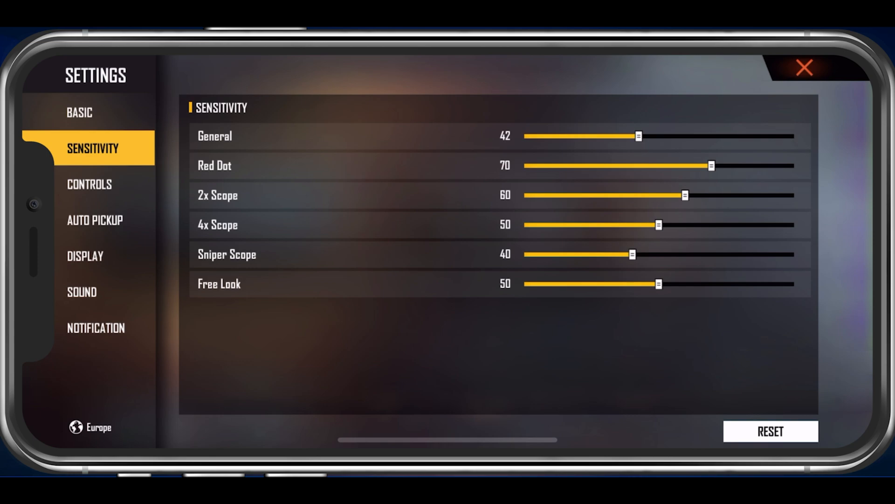
Show the Controls tab with Default aim precision, Quick Reload on and Drag run mode
left_click(89, 184)
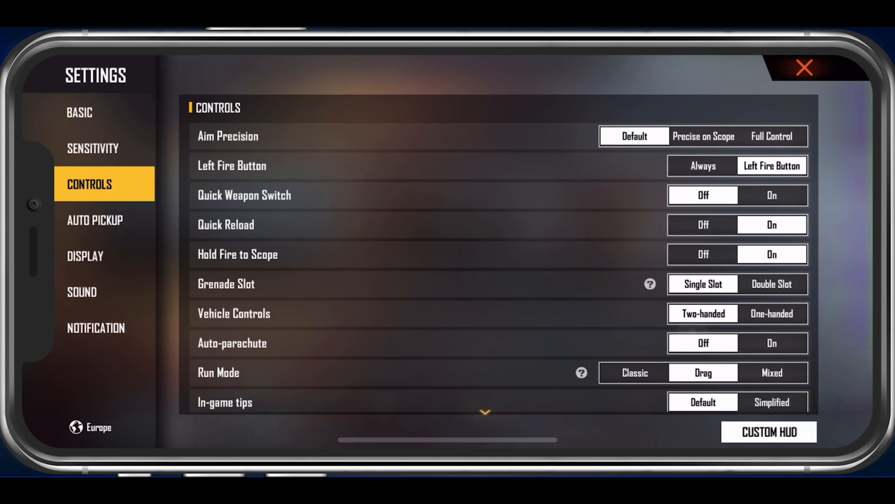
Switch Visual Effects to Dark and open the Custom HUD editor on Preset 1
scroll("down", 3)
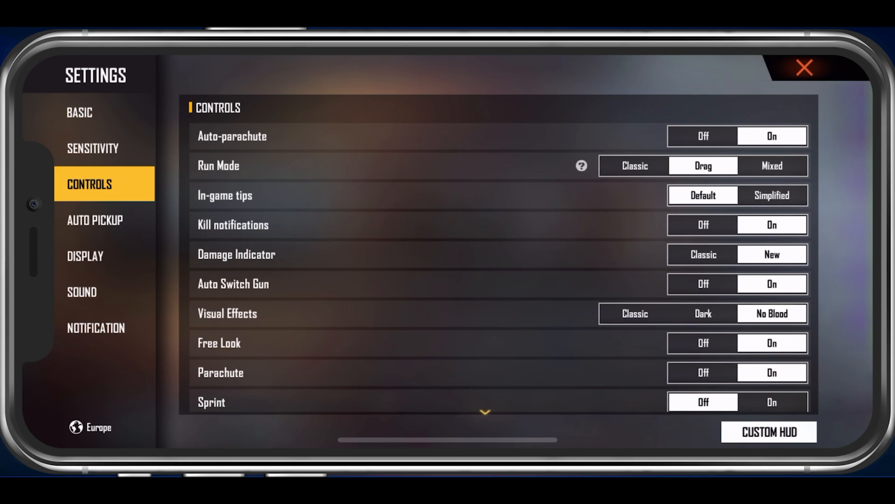
scroll("down", 3)
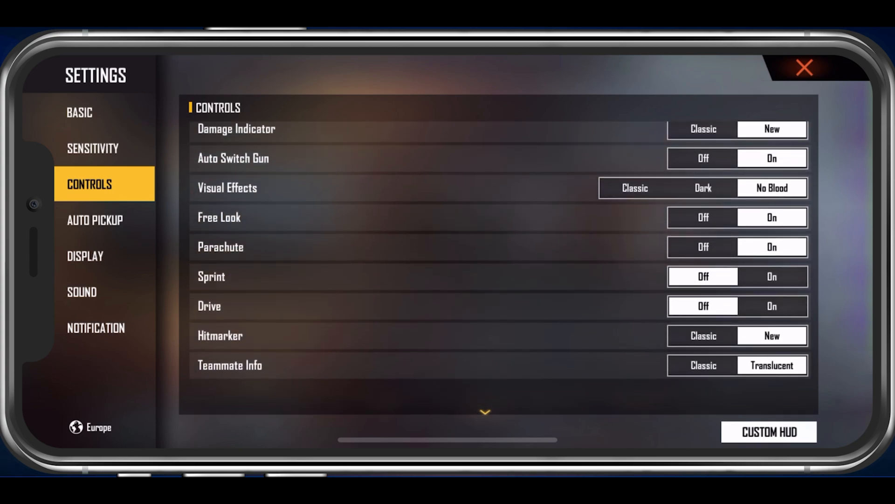
scroll("up", 3)
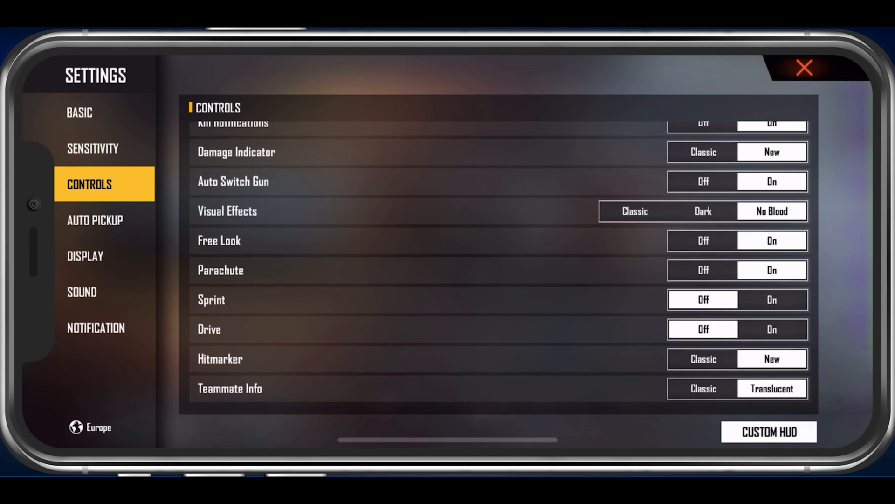
left_click(703, 211)
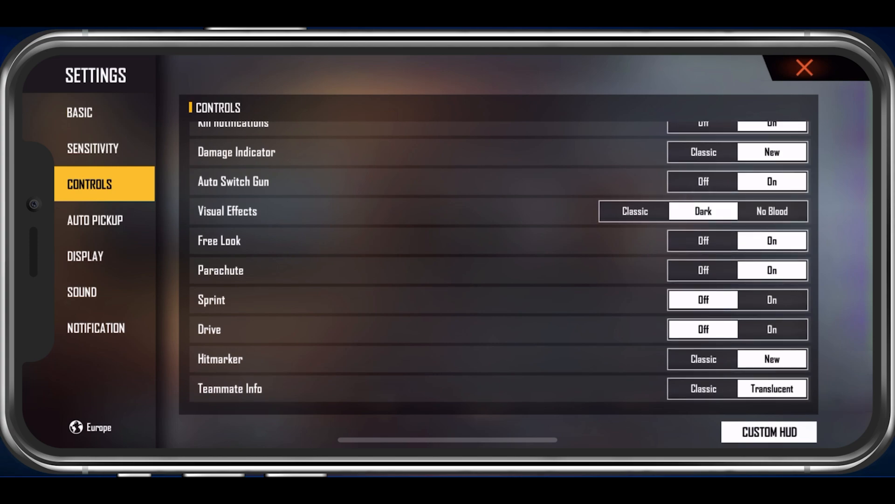
left_click(633, 211)
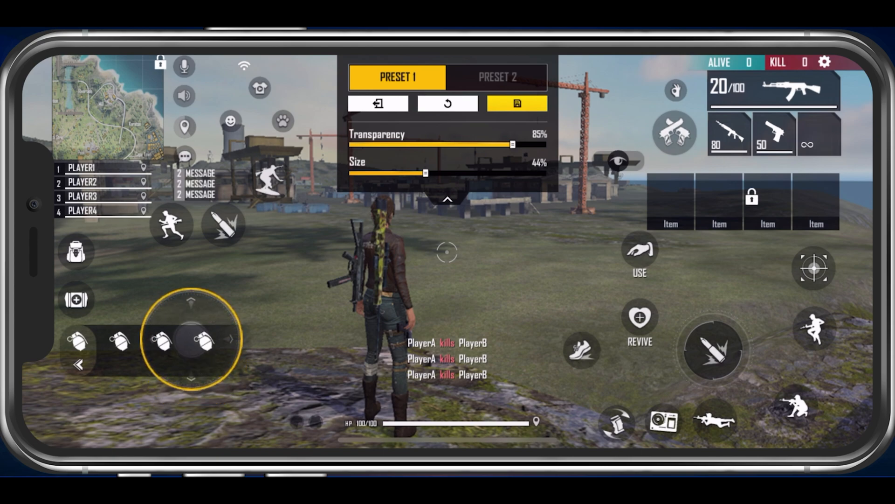
Exit the HUD editor and view the Auto Pickup settings
left_click(516, 103)
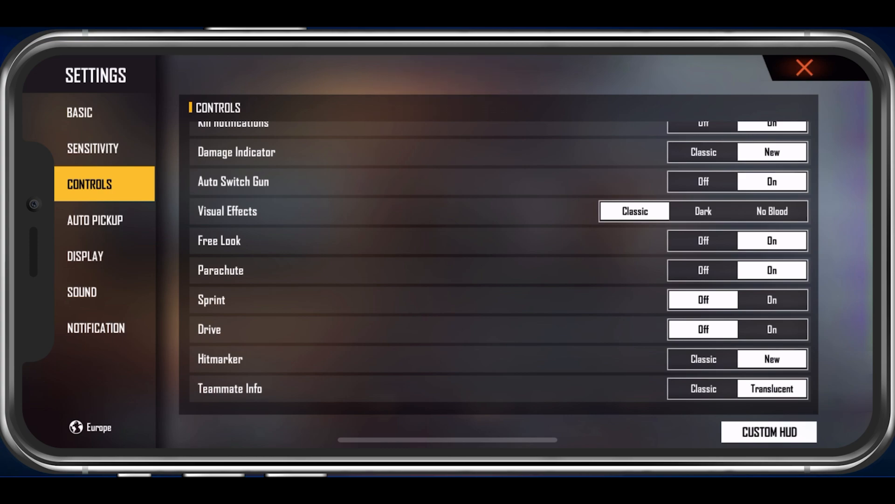
left_click(95, 220)
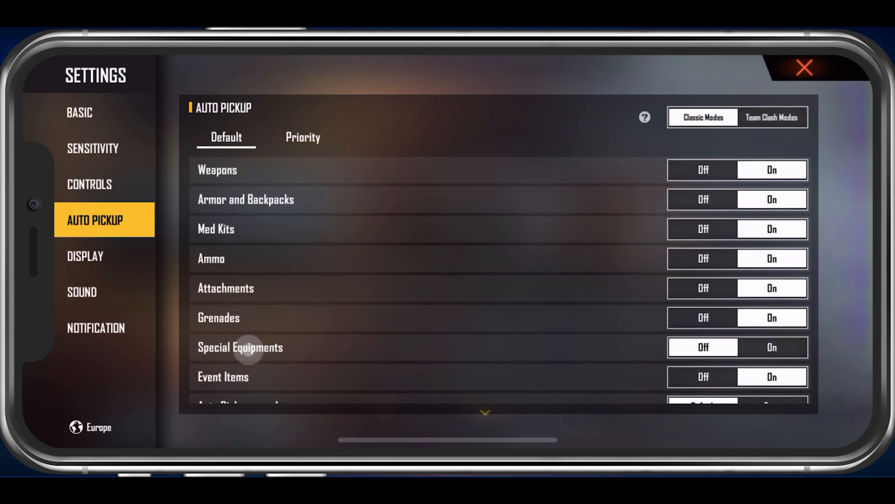
Check the auto pickup priority order, then view Display settings with Standard graphics
scroll("up", 3)
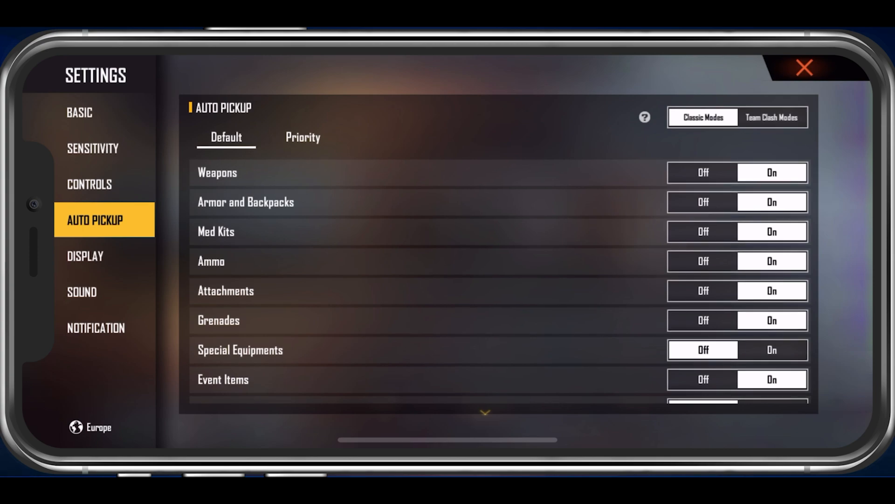
left_click(303, 137)
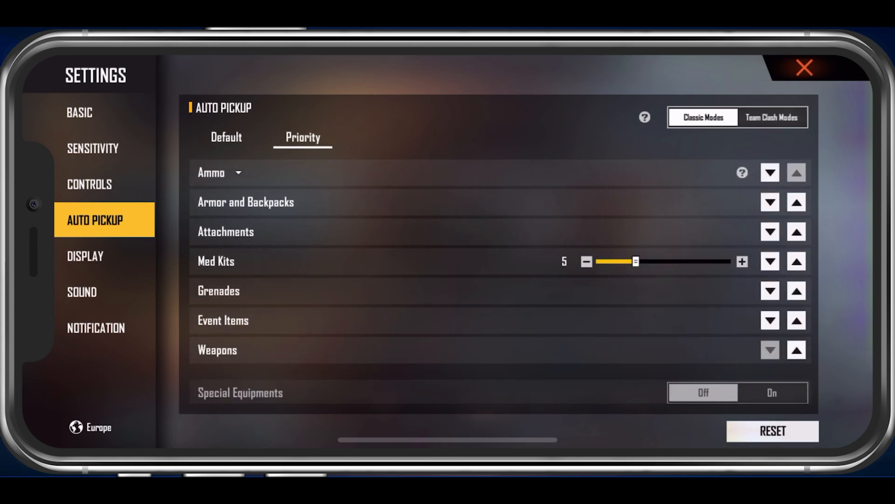
left_click(742, 261)
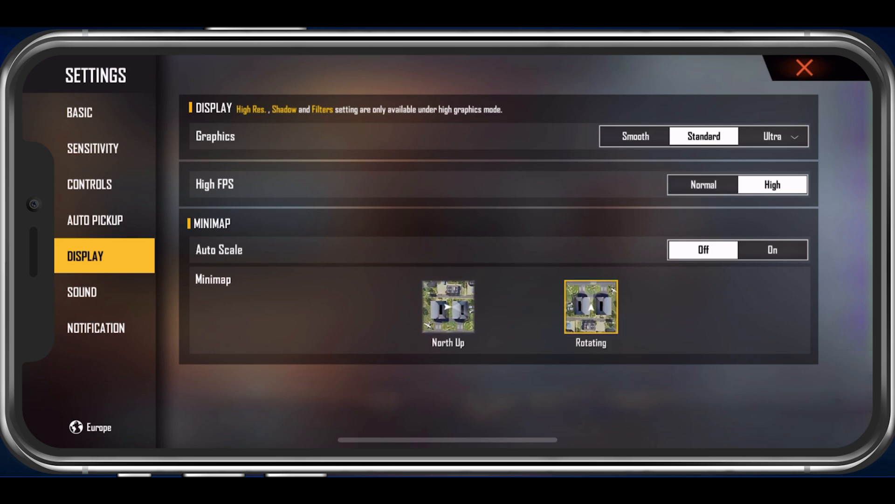
Compare graphics quality options by cycling through Smooth, Standard and Ultra
left_click(635, 136)
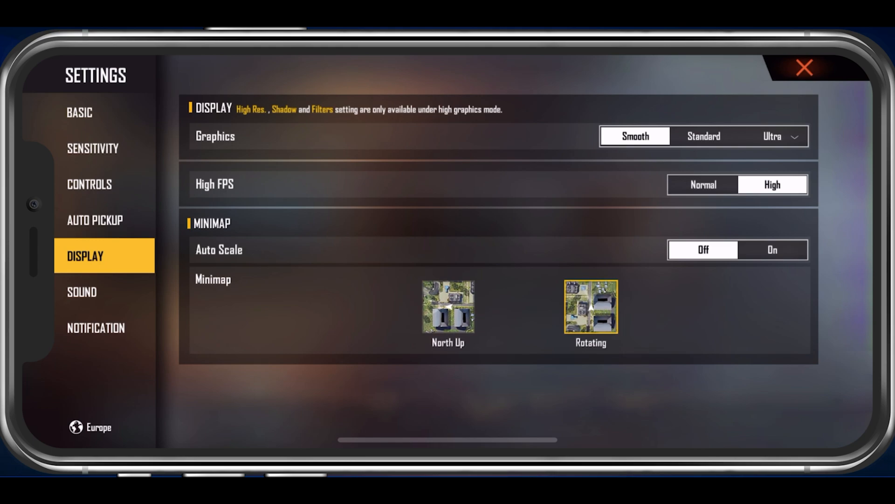
left_click(703, 136)
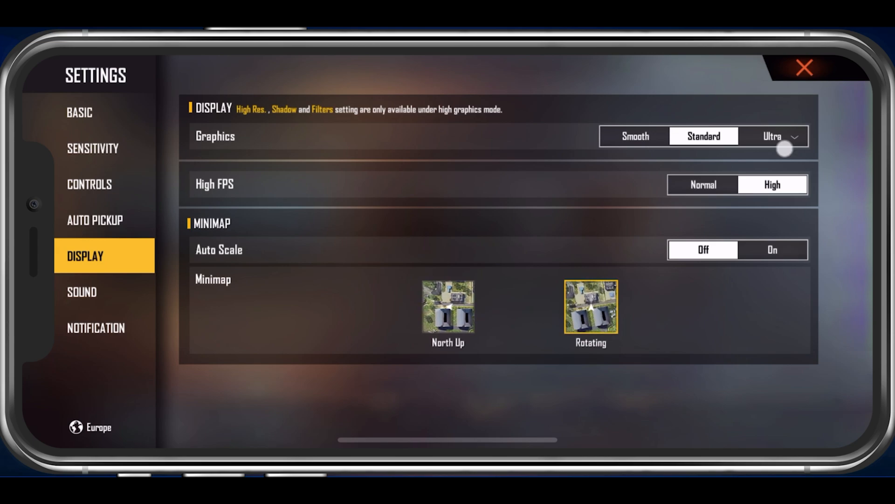
left_click(773, 136)
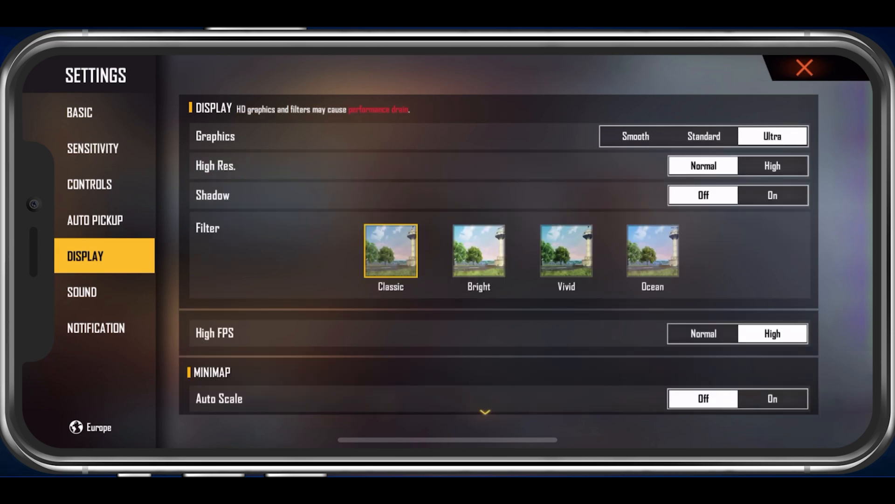
left_click(703, 136)
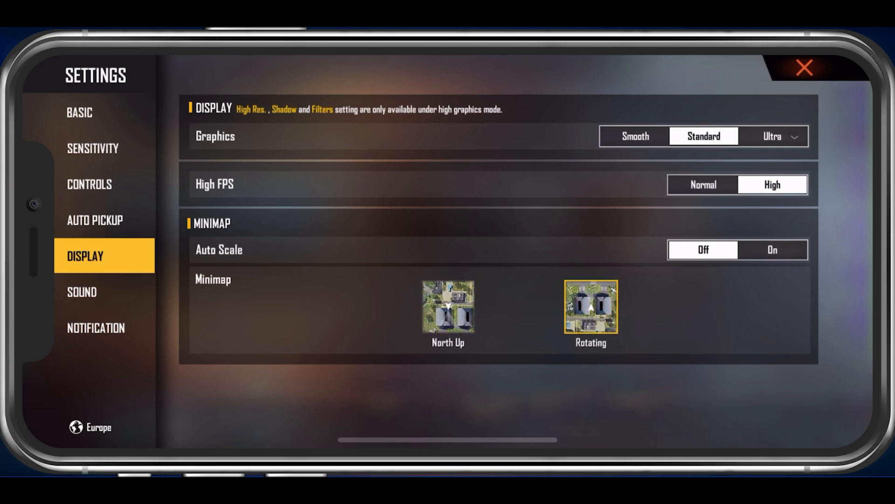
left_click(772, 136)
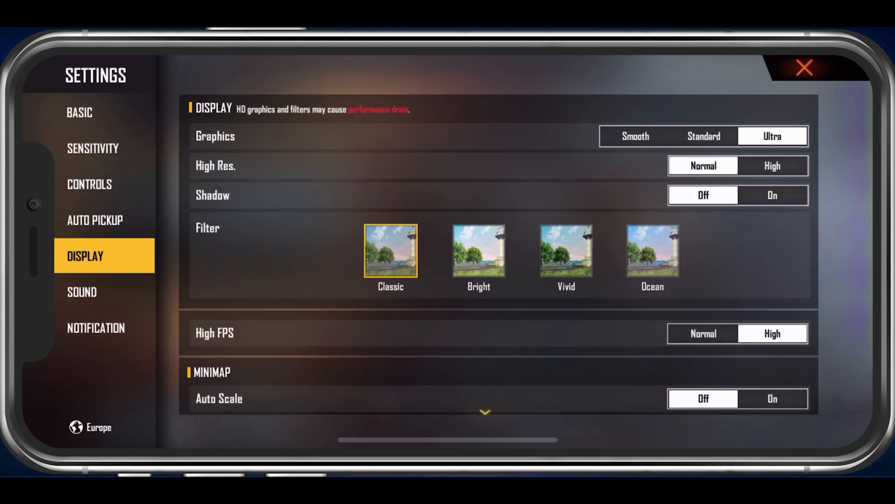
Keep shadows off, preview Bright then Classic filter, and settle on Standard graphics
left_click(703, 196)
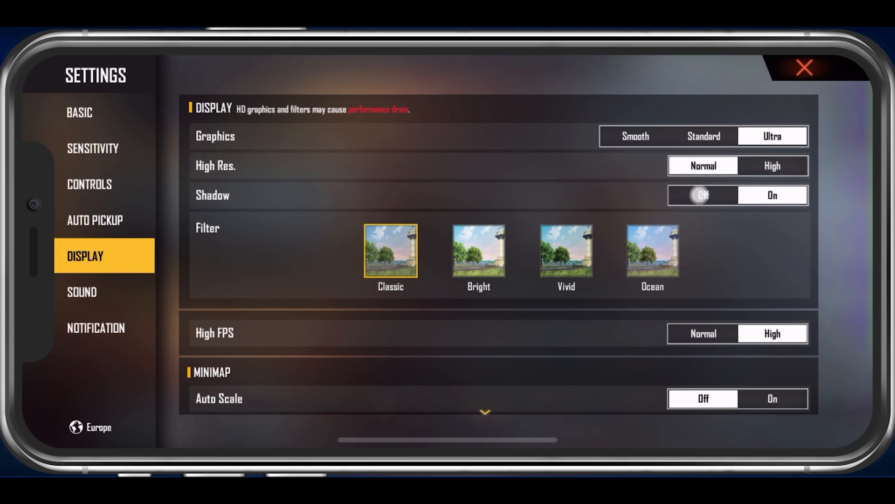
left_click(479, 251)
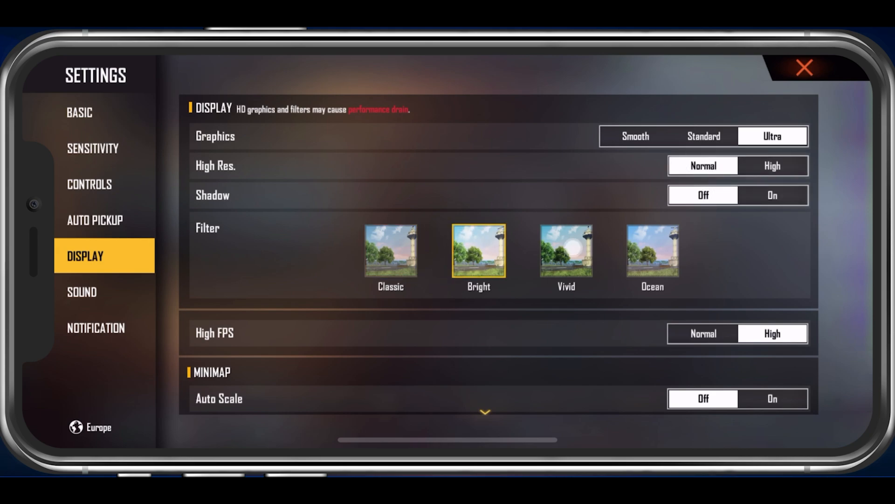
left_click(391, 251)
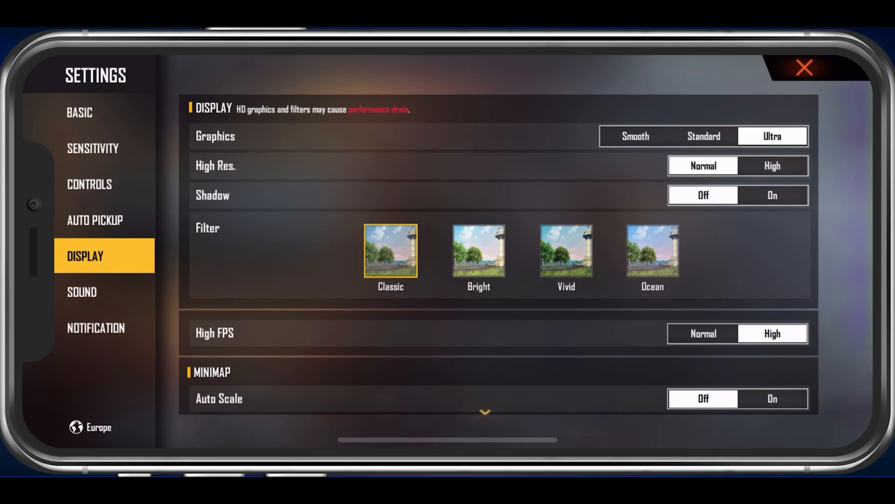
left_click(703, 136)
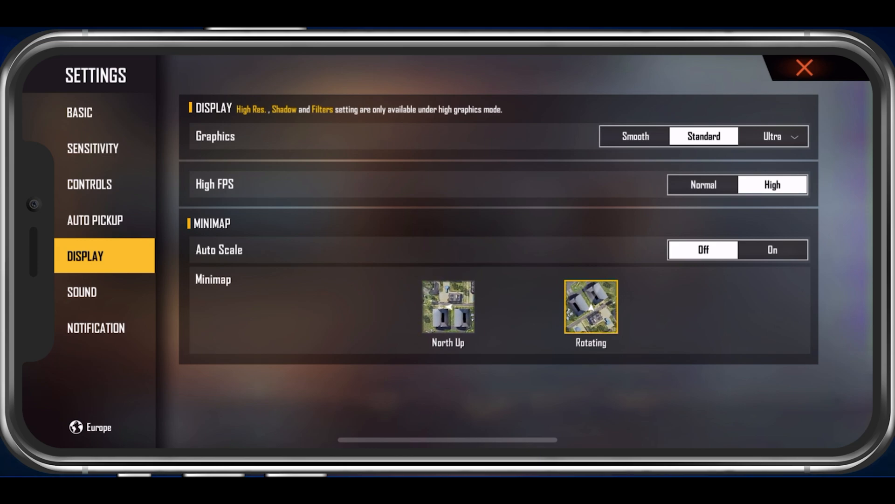
Set High FPS to High accepting the lag warning, keep minimap Rotating, view Sound settings
left_click(773, 184)
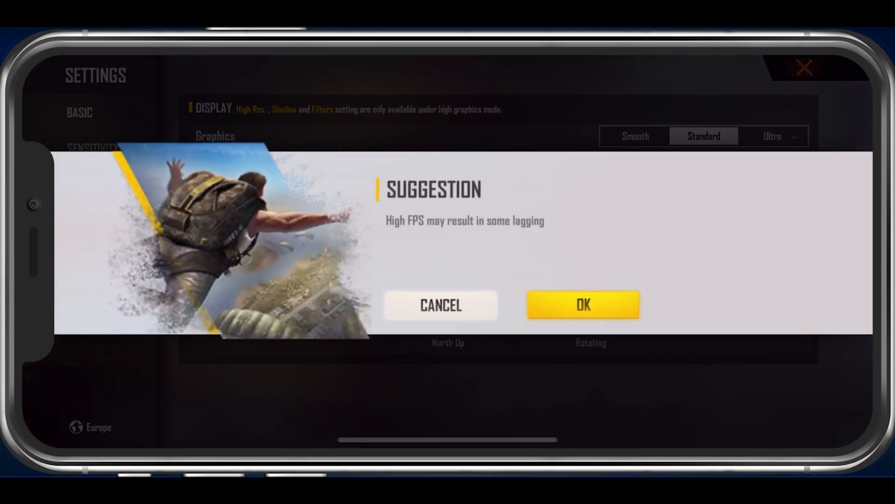
left_click(583, 305)
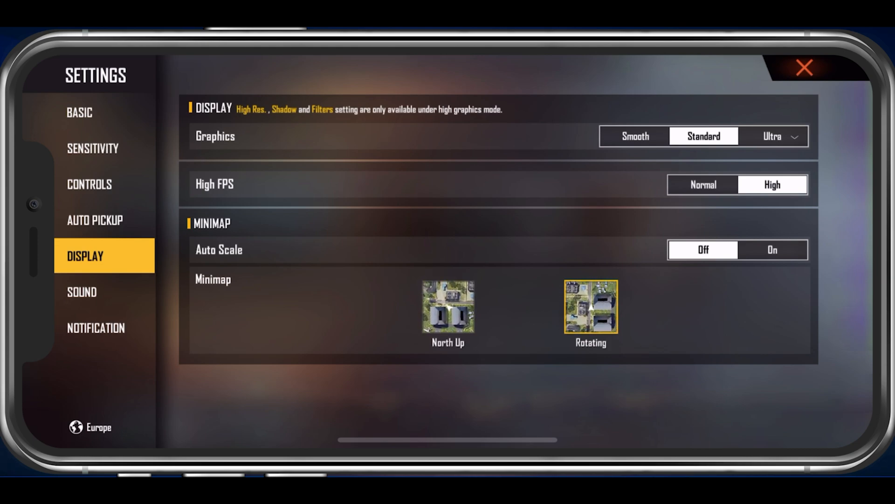
left_click(448, 307)
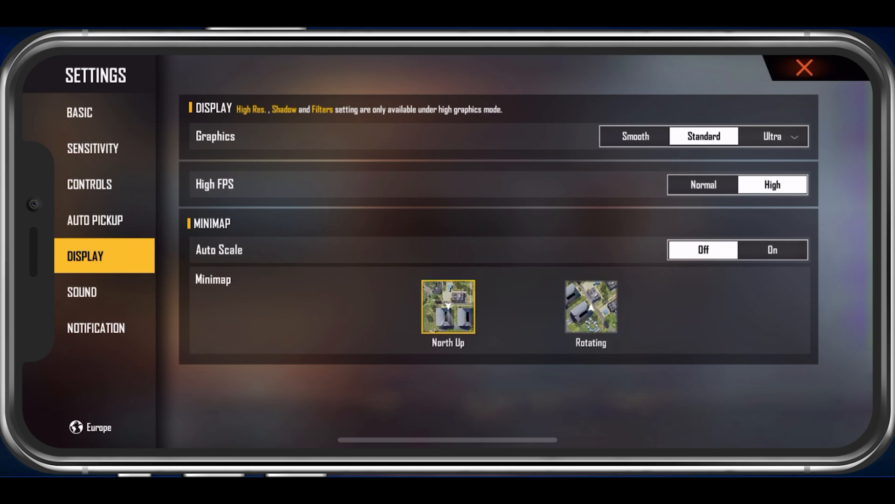
left_click(590, 307)
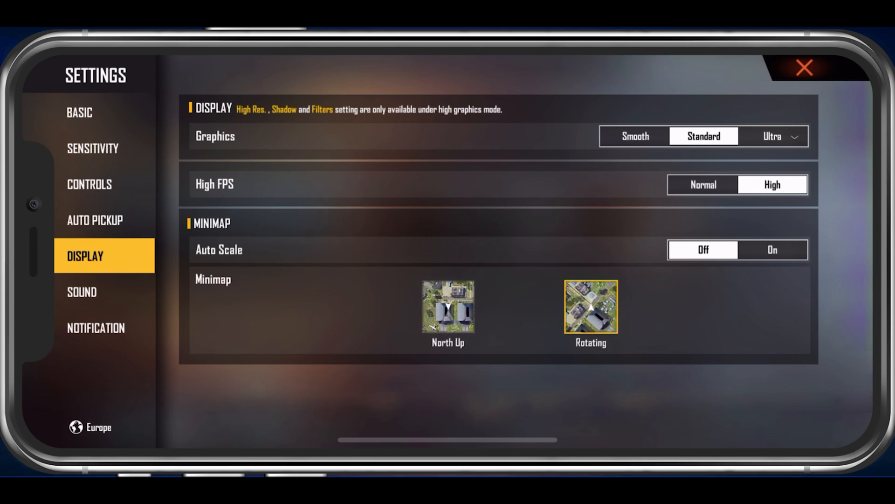
left_click(81, 292)
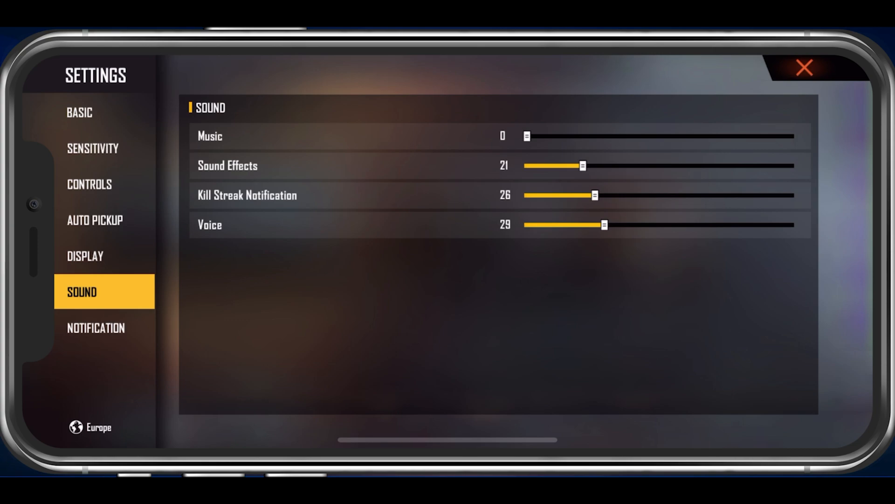
Review the Notification settings, then leave Settings for the Download Center
left_click(95, 328)
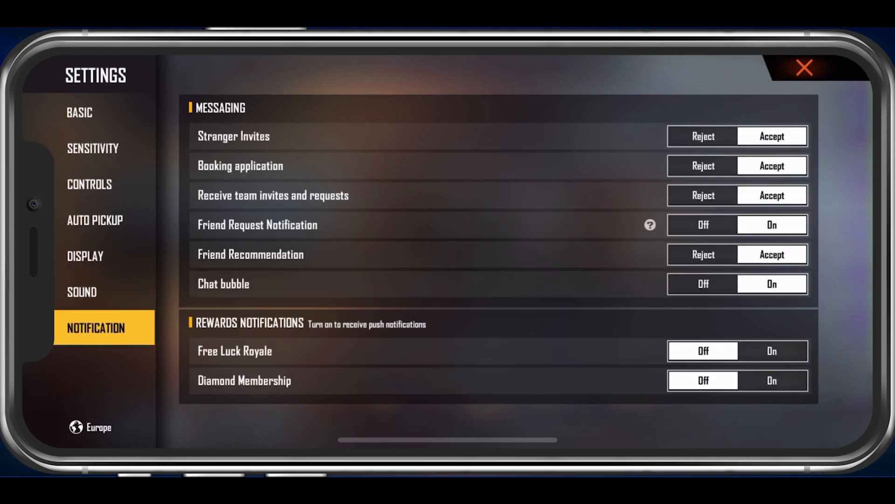
left_click(703, 196)
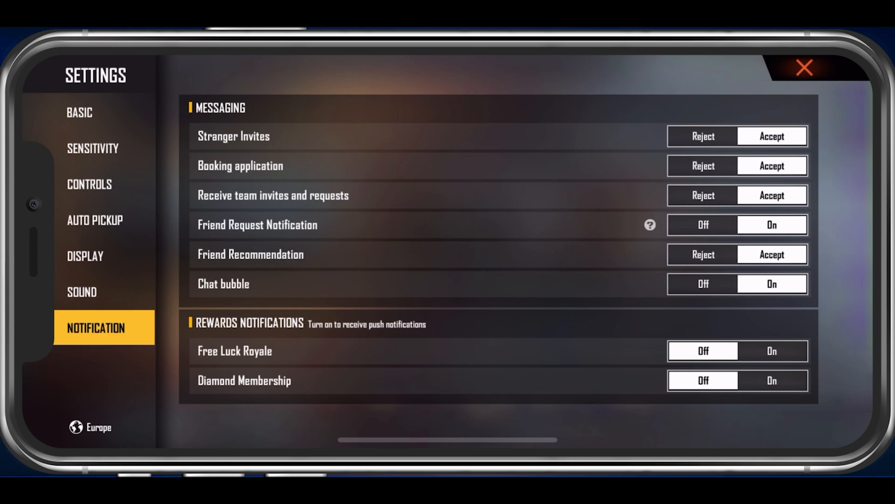
left_click(804, 68)
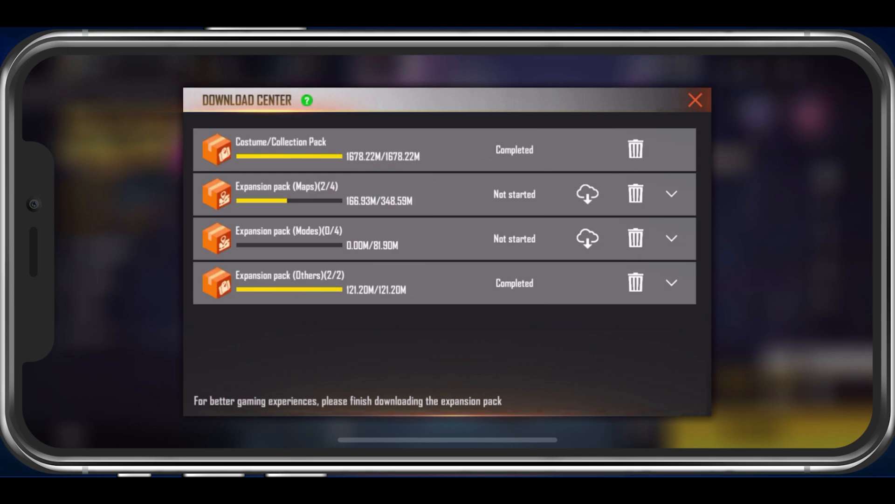
Expand the Maps and Modes expansion packs, then close the Download Center
left_click(672, 194)
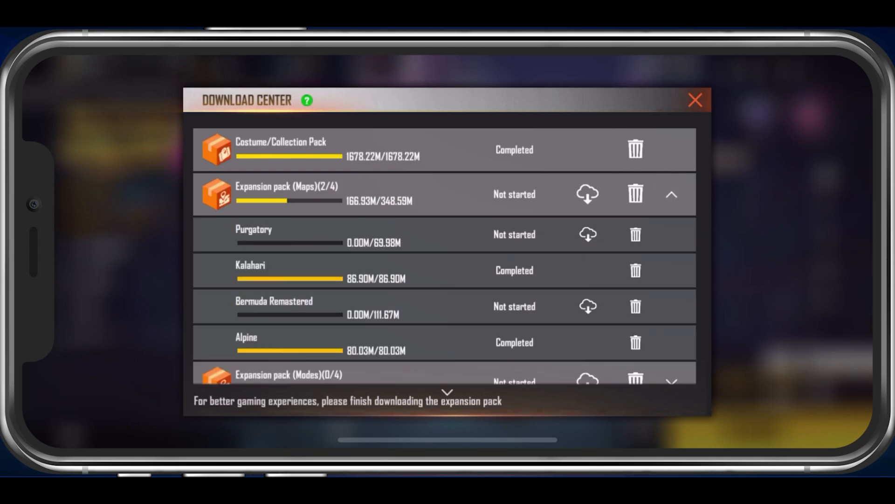
left_click(672, 194)
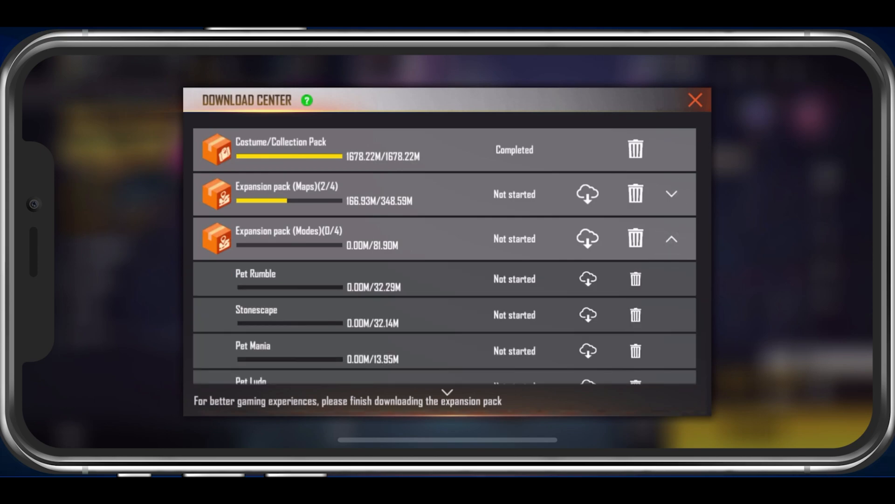
left_click(695, 99)
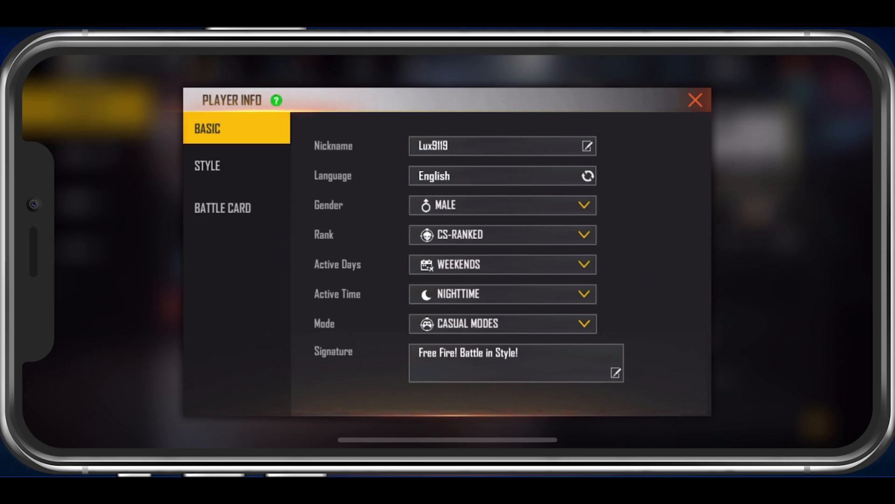
Check the Ninja style tags and battle card in Player Info, then close it
left_click(207, 166)
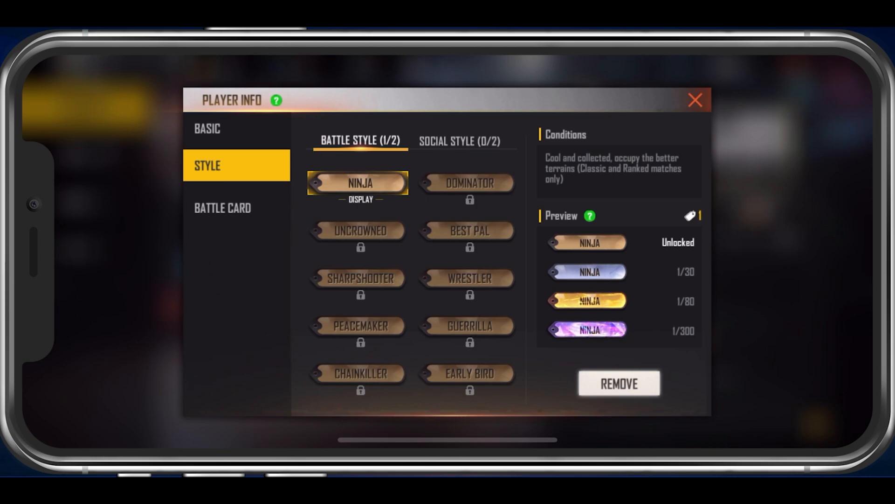
left_click(222, 207)
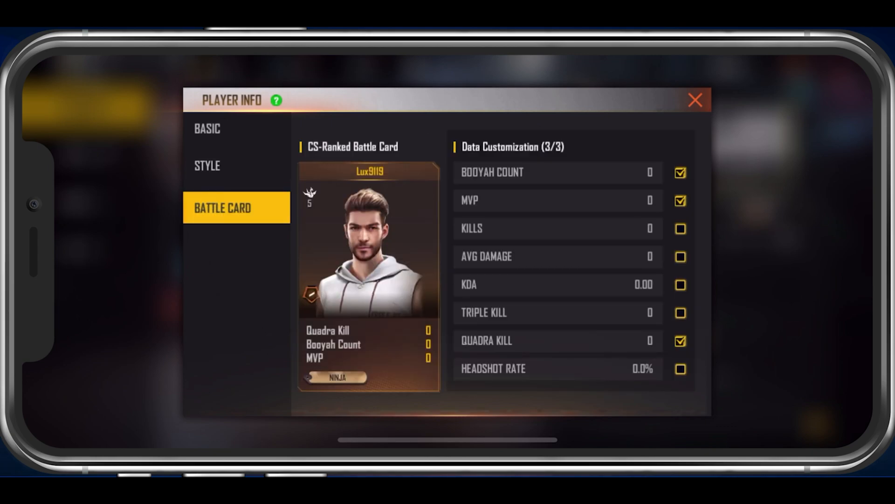
left_click(680, 229)
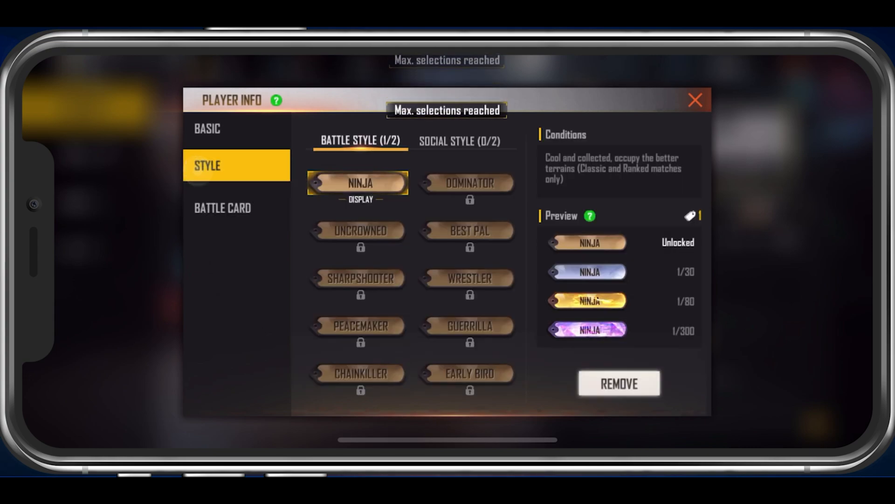
left_click(695, 100)
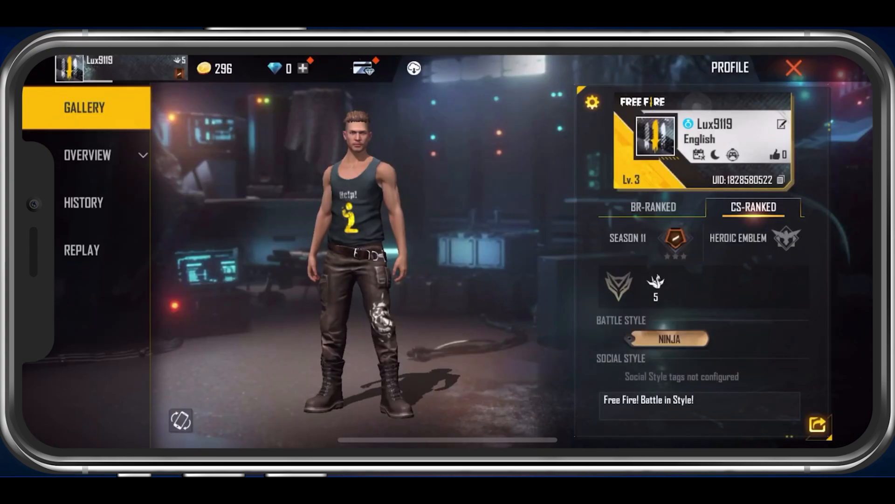